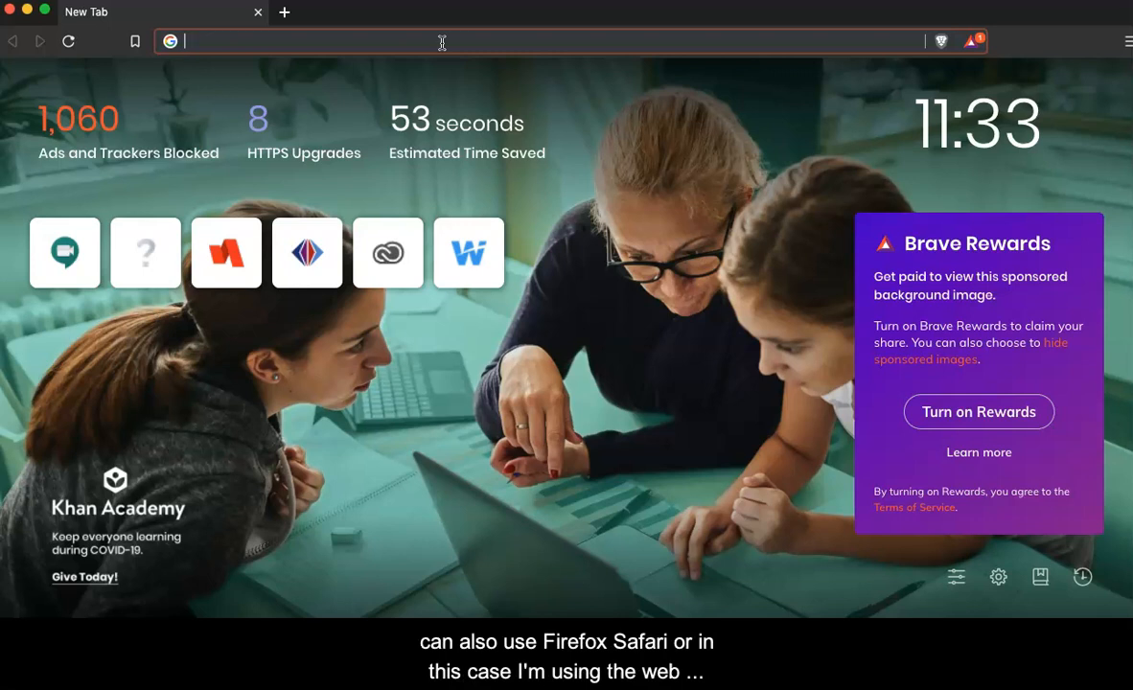
# Navigate to pwcs.instructure.com so the Microsoft sign-in page loads
pyautogui.write('pwcs.instructure.com')
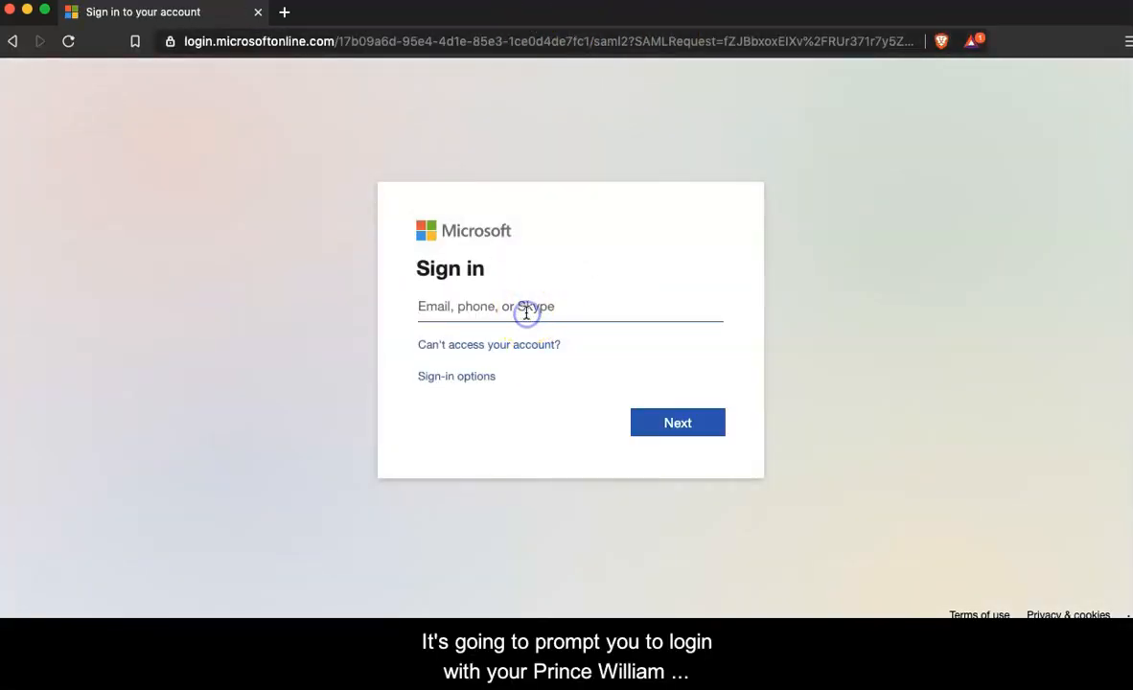
# Sign in with the school email and password, save the password and stay signed in to reach the Canvas dashboard
pyautogui.write('wa')
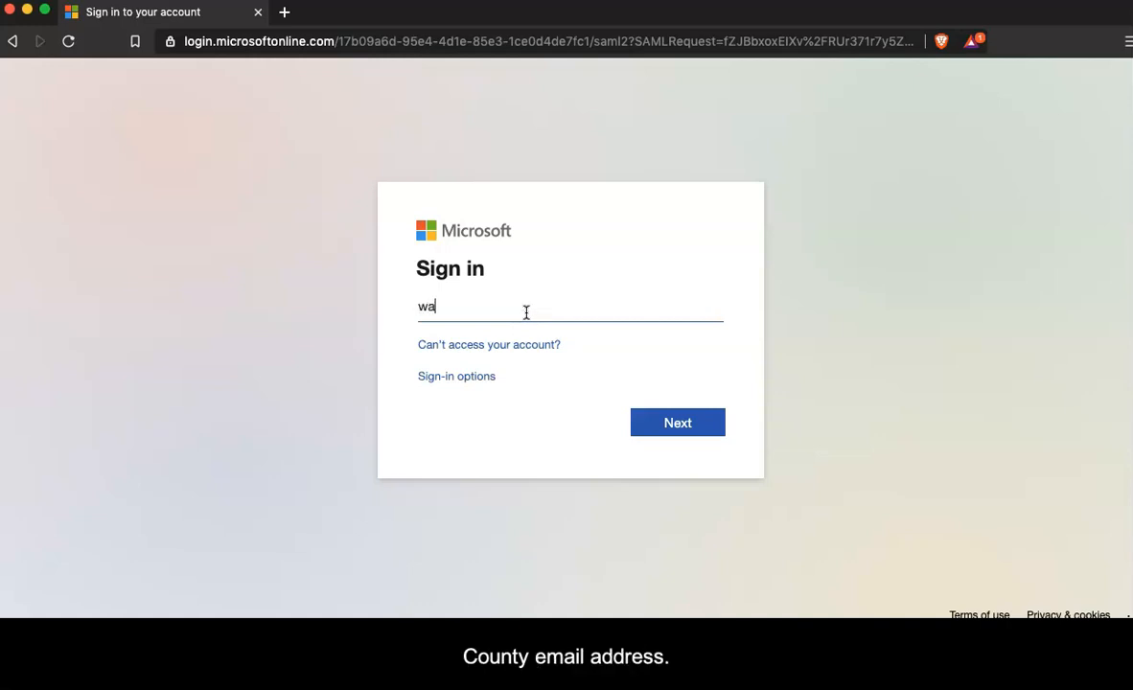
pyautogui.click(677, 424)
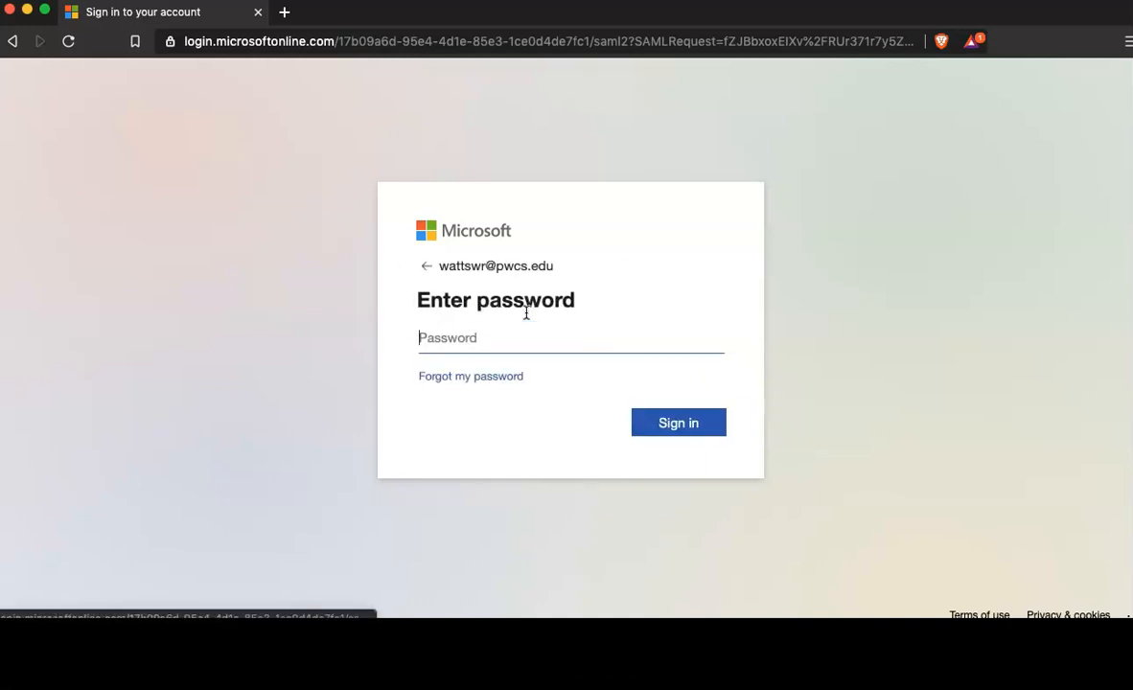
pyautogui.write('password')
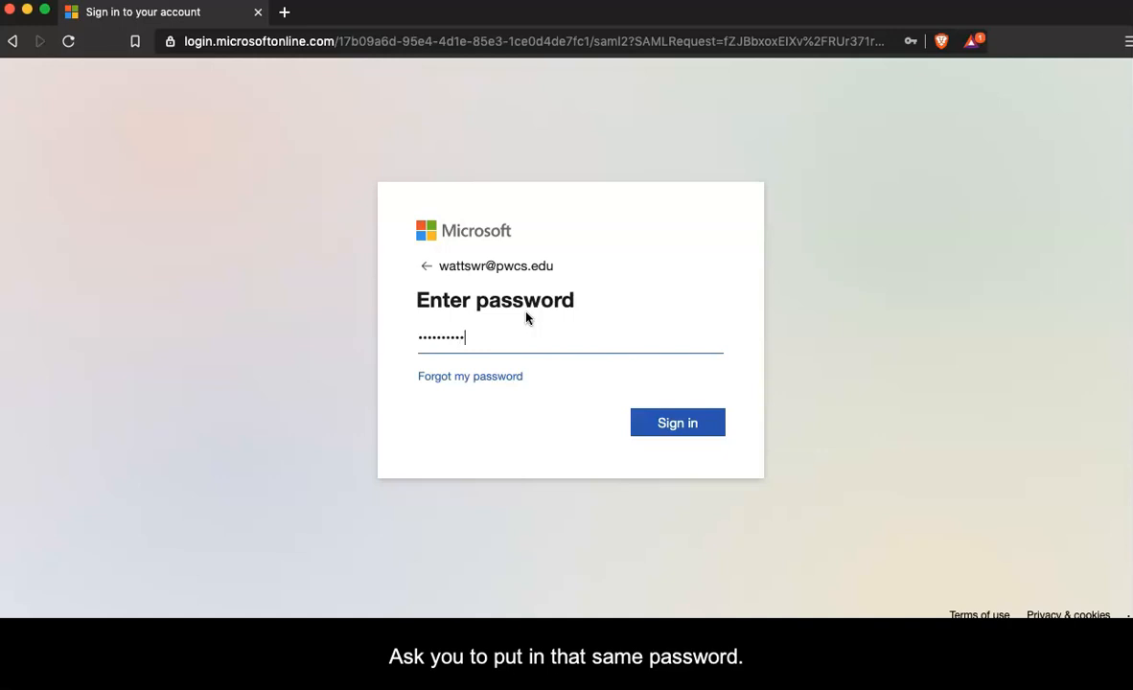
pyautogui.click(677, 423)
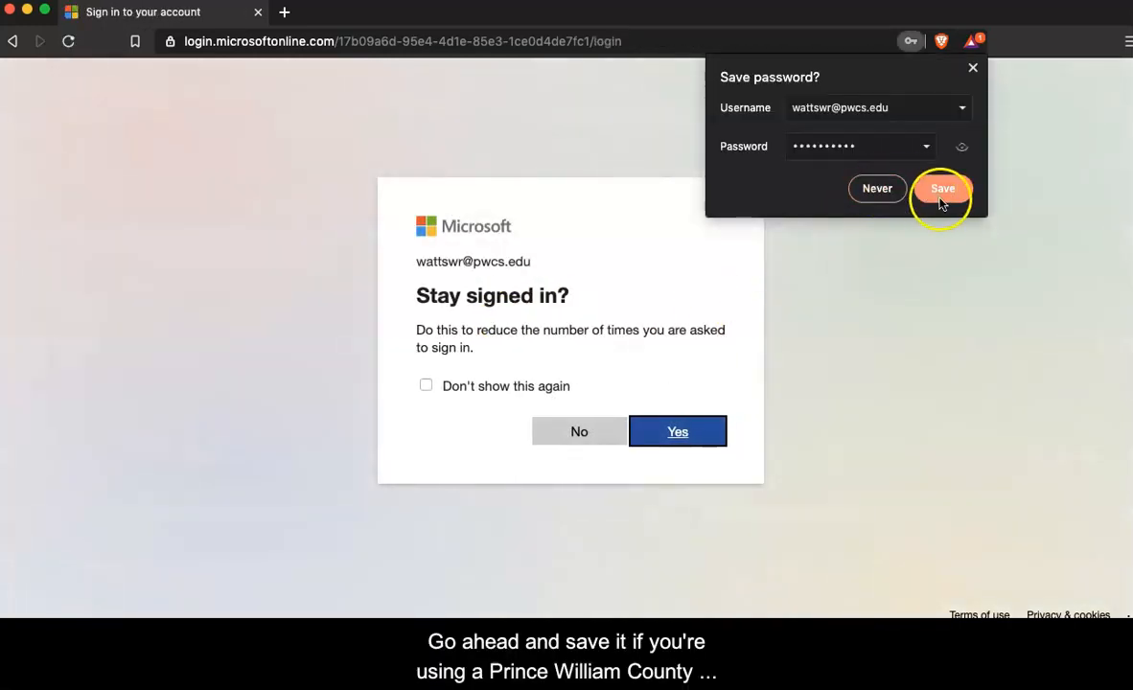
pyautogui.click(943, 187)
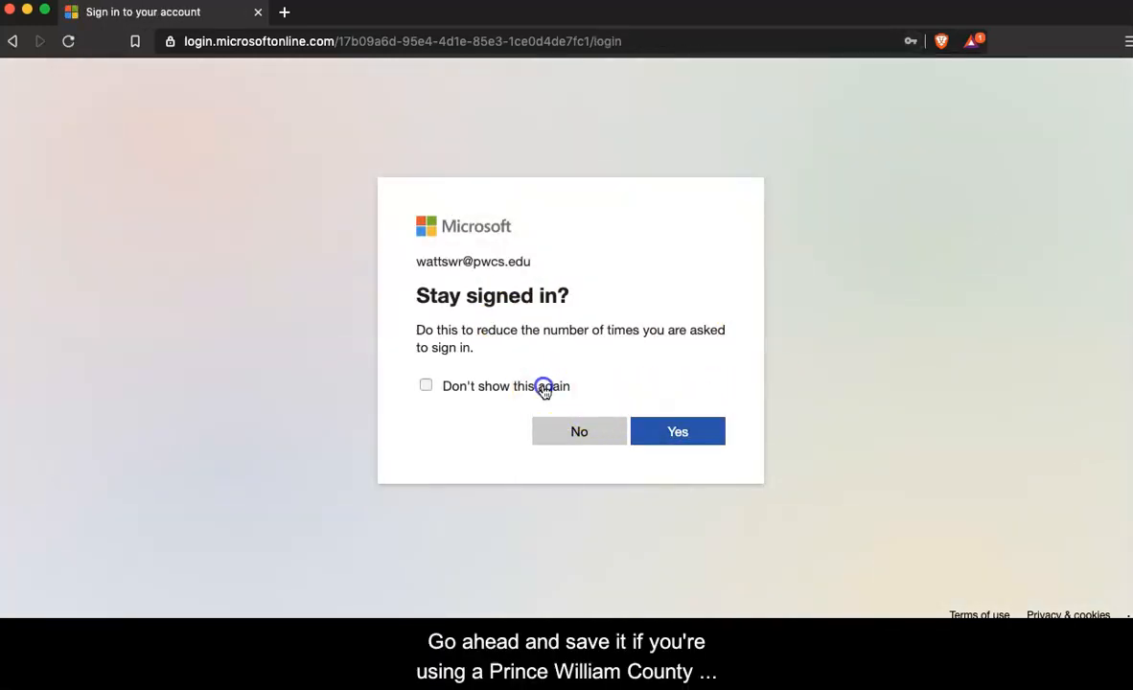
pyautogui.click(679, 431)
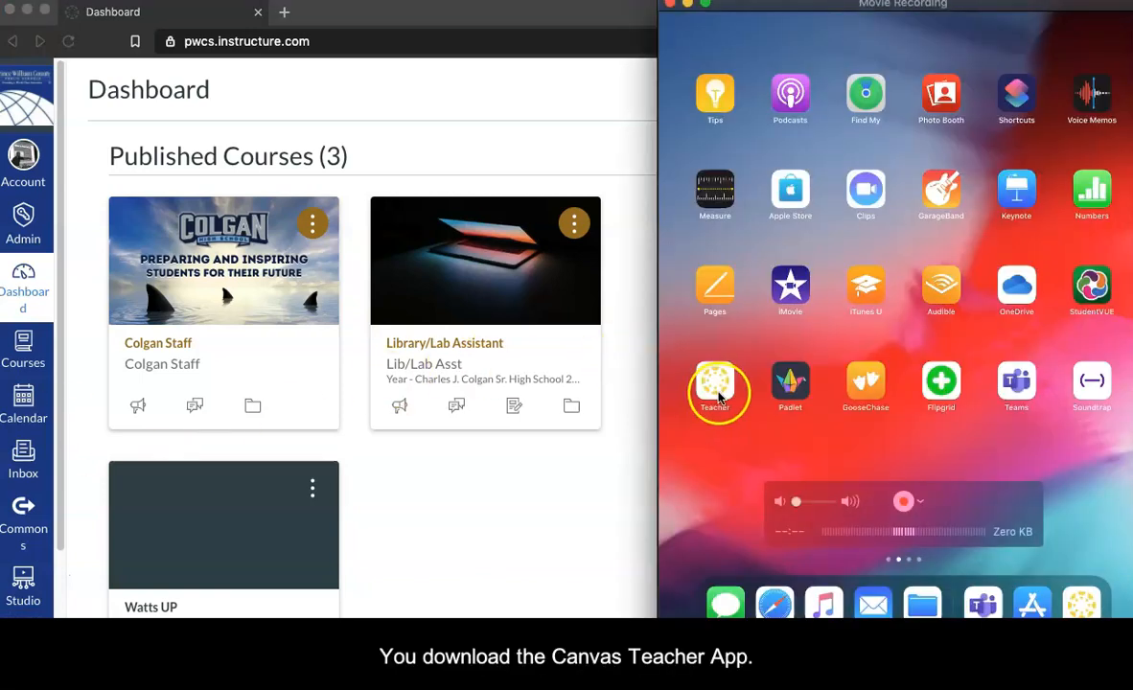
# Launch Canvas Teacher, search 'pwcs' and select Prince William County Public Schools
pyautogui.click(715, 387)
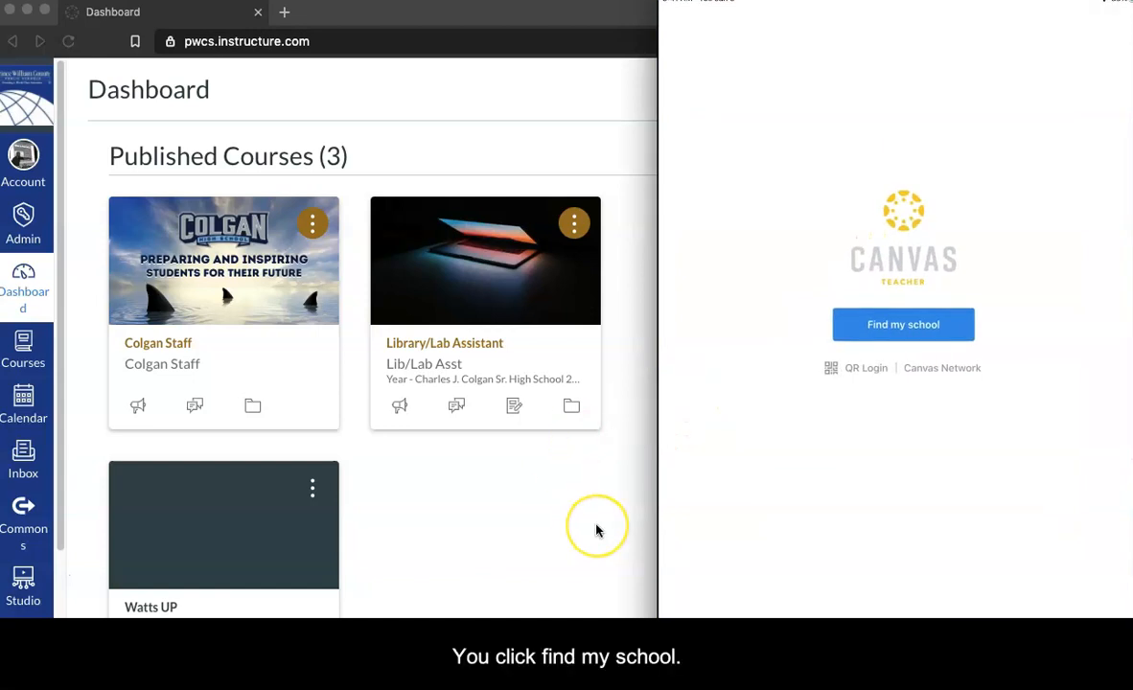
pyautogui.click(901, 324)
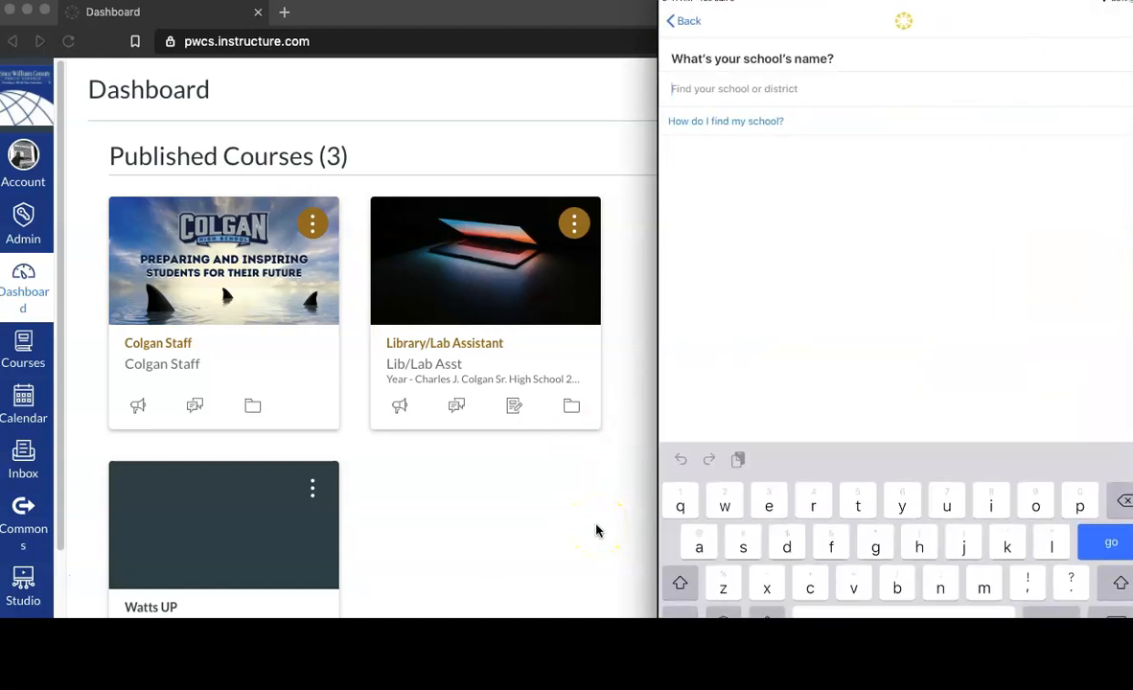
pyautogui.write('p')
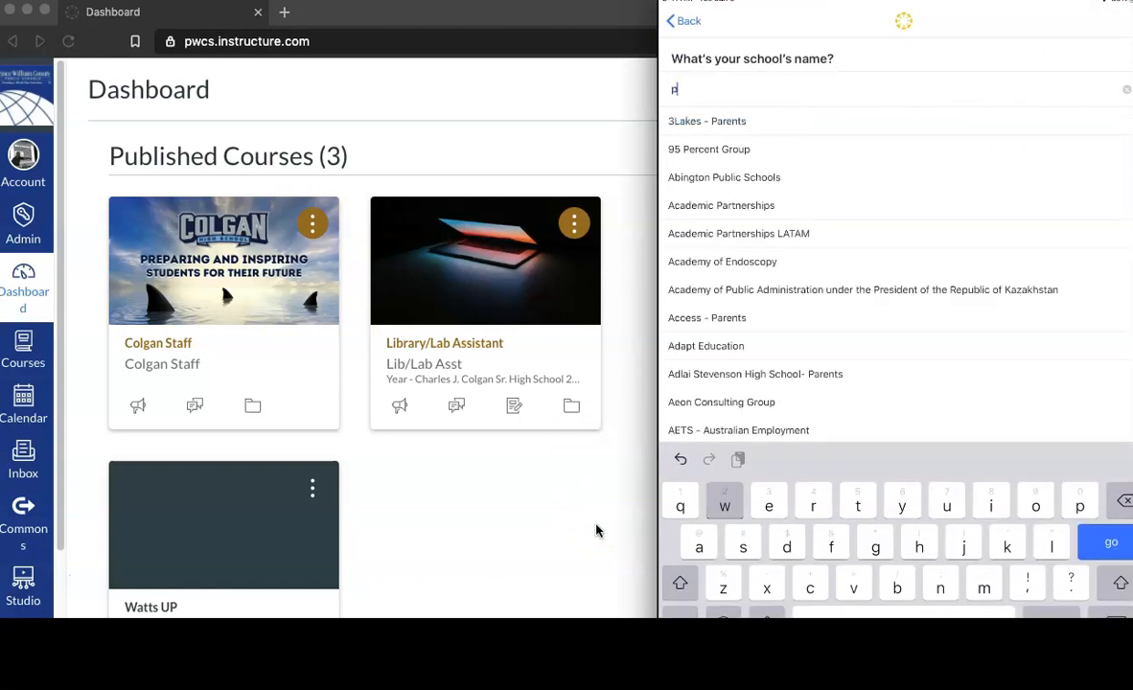
pyautogui.write('wcs')
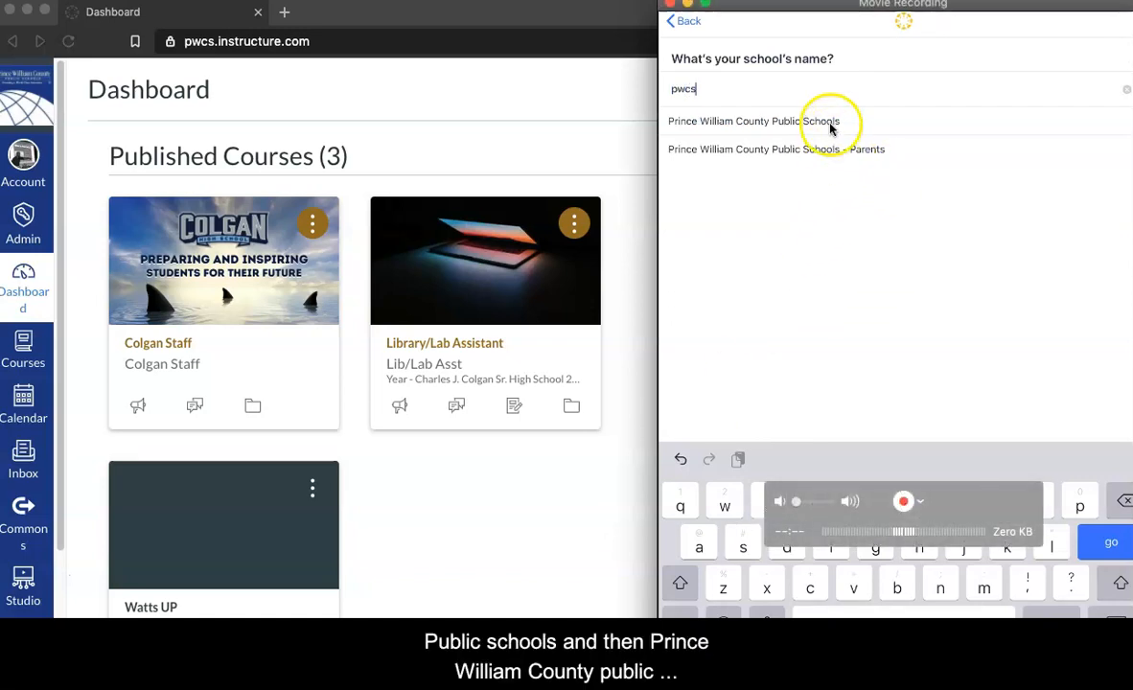
pyautogui.moveTo(811, 196)
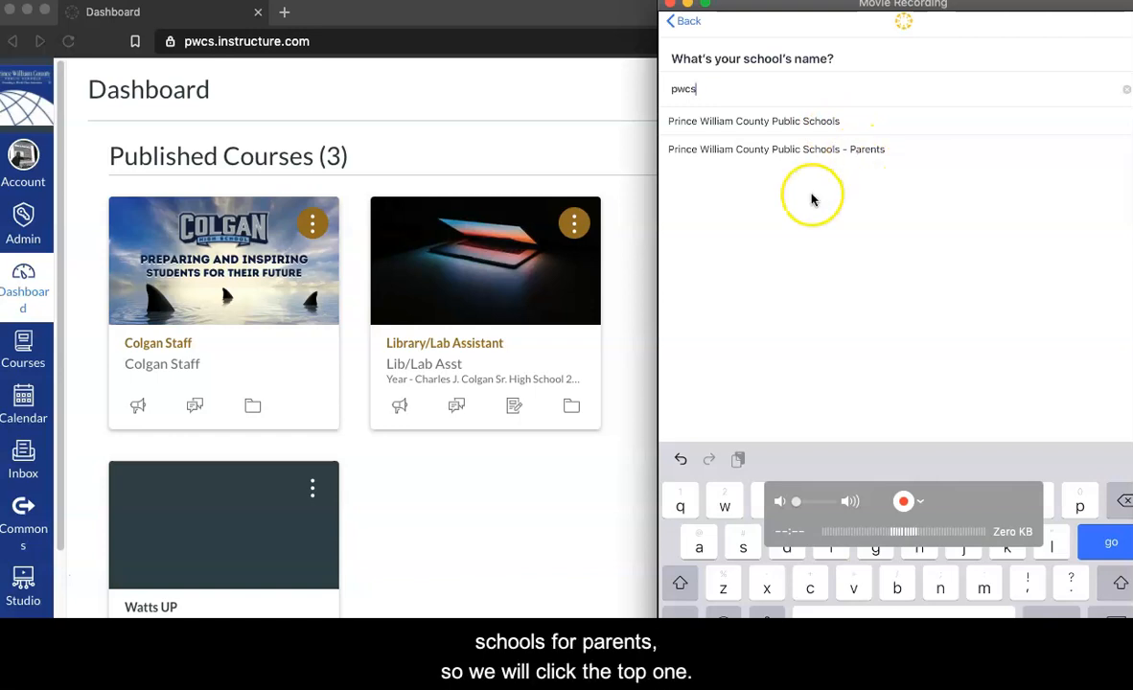
pyautogui.click(754, 121)
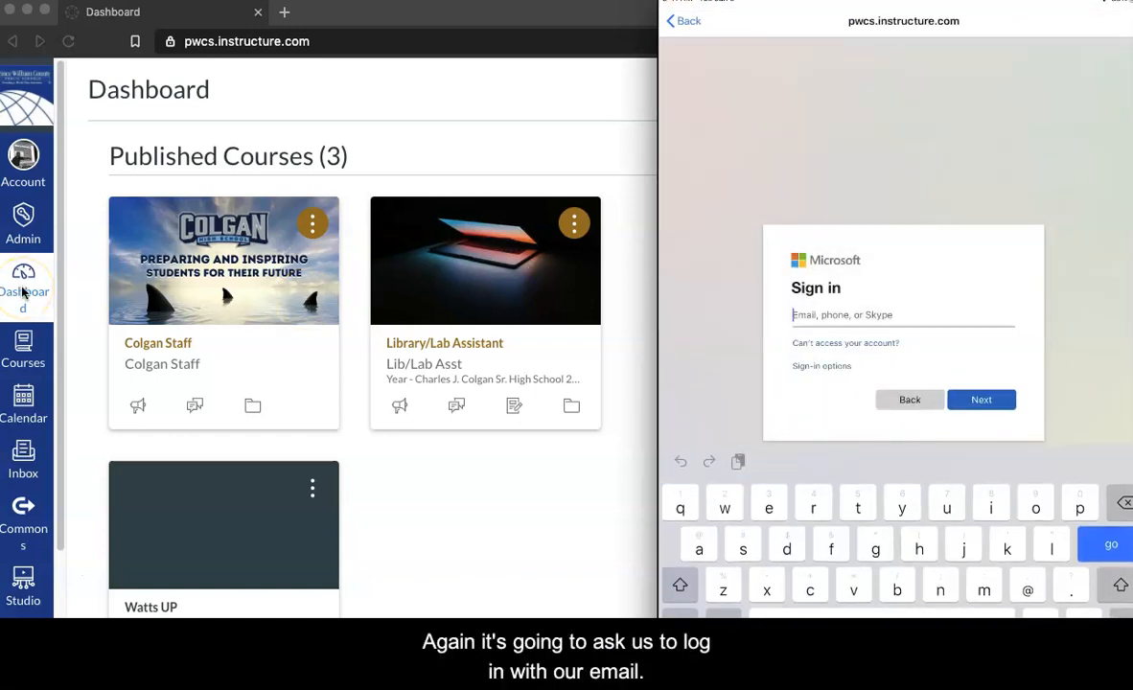
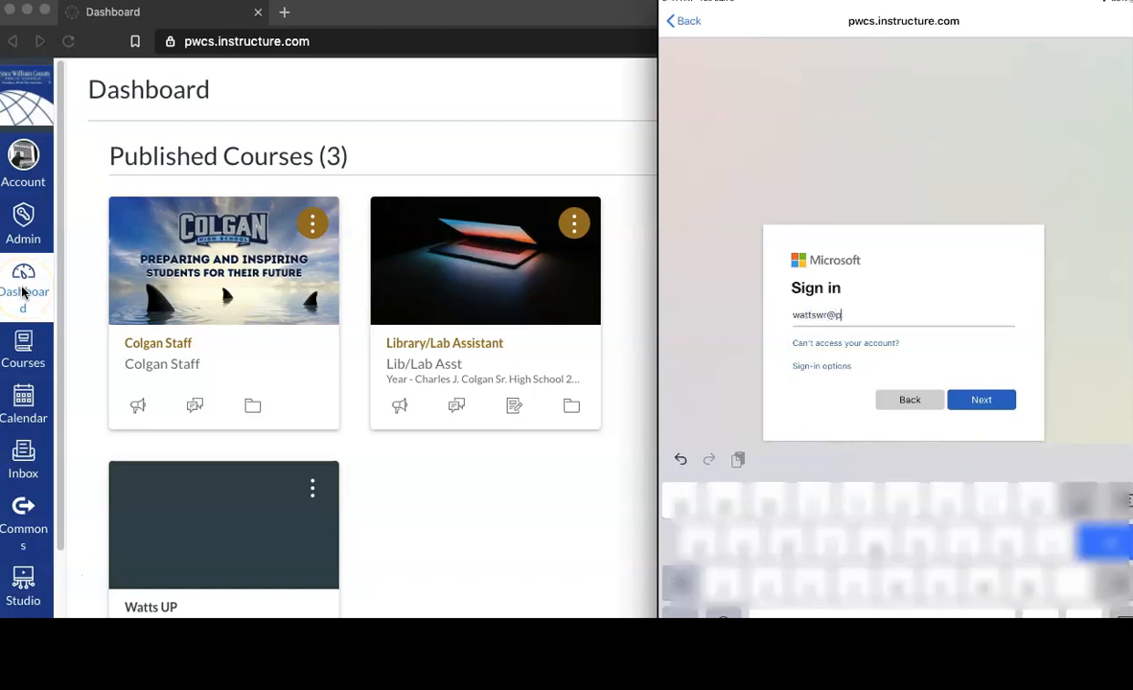
# Sign into Canvas Teacher with the wattswr school account and password, choosing to stay signed in
pyautogui.click(981, 401)
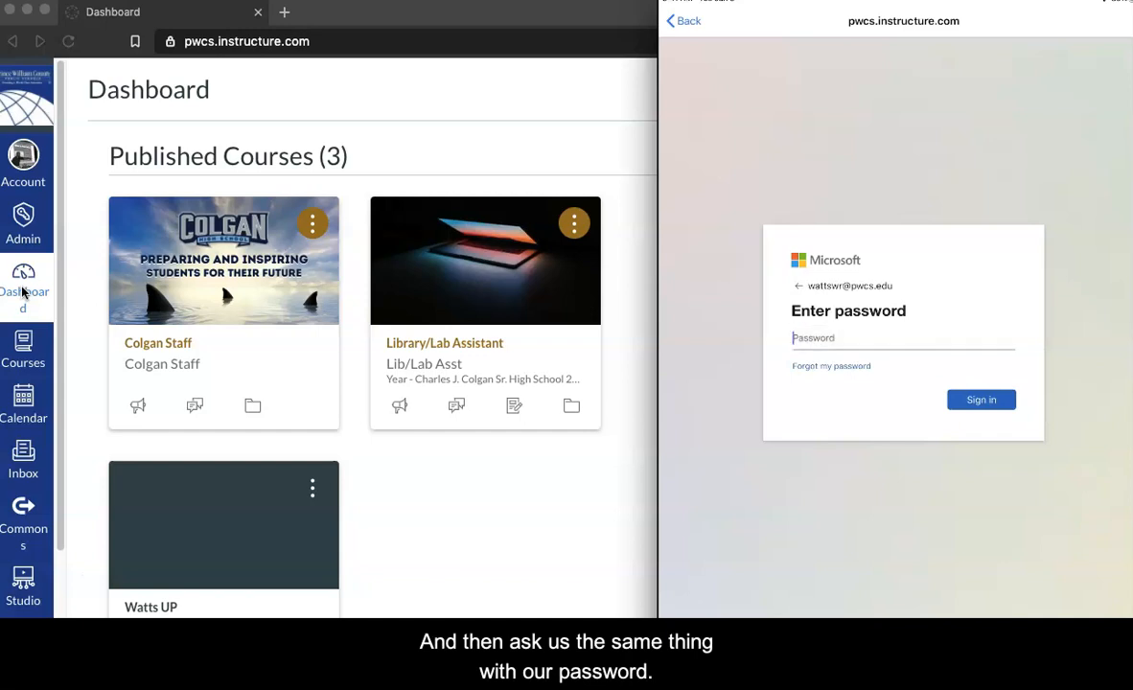
pyautogui.write('password')
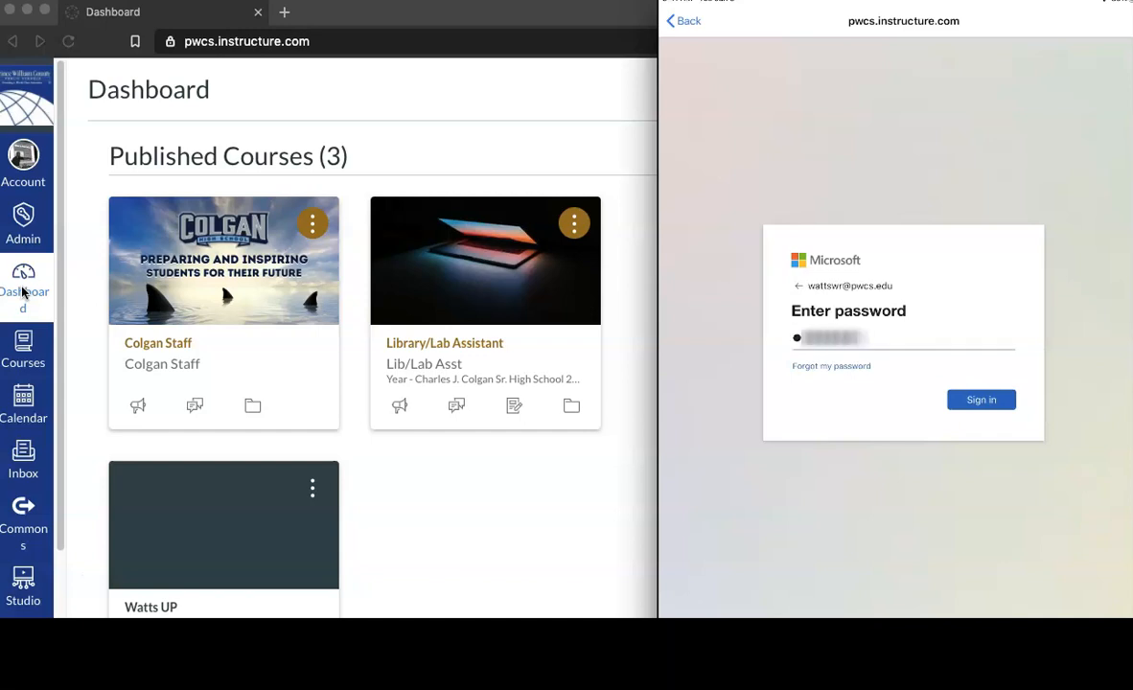
pyautogui.click(982, 401)
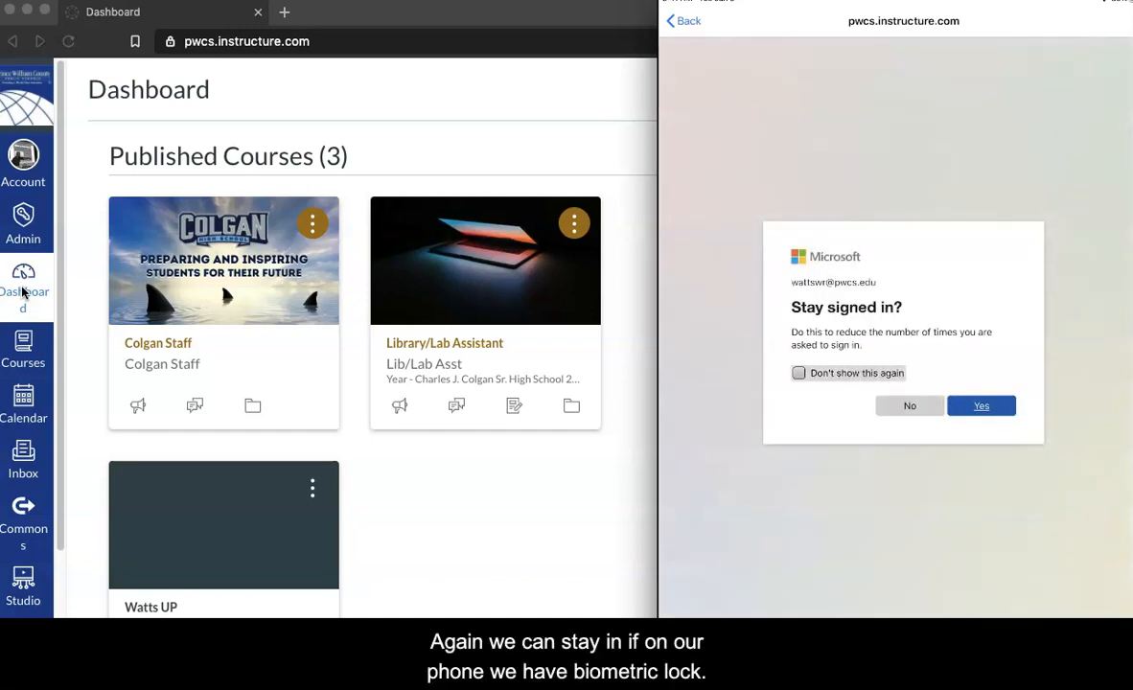
pyautogui.click(982, 406)
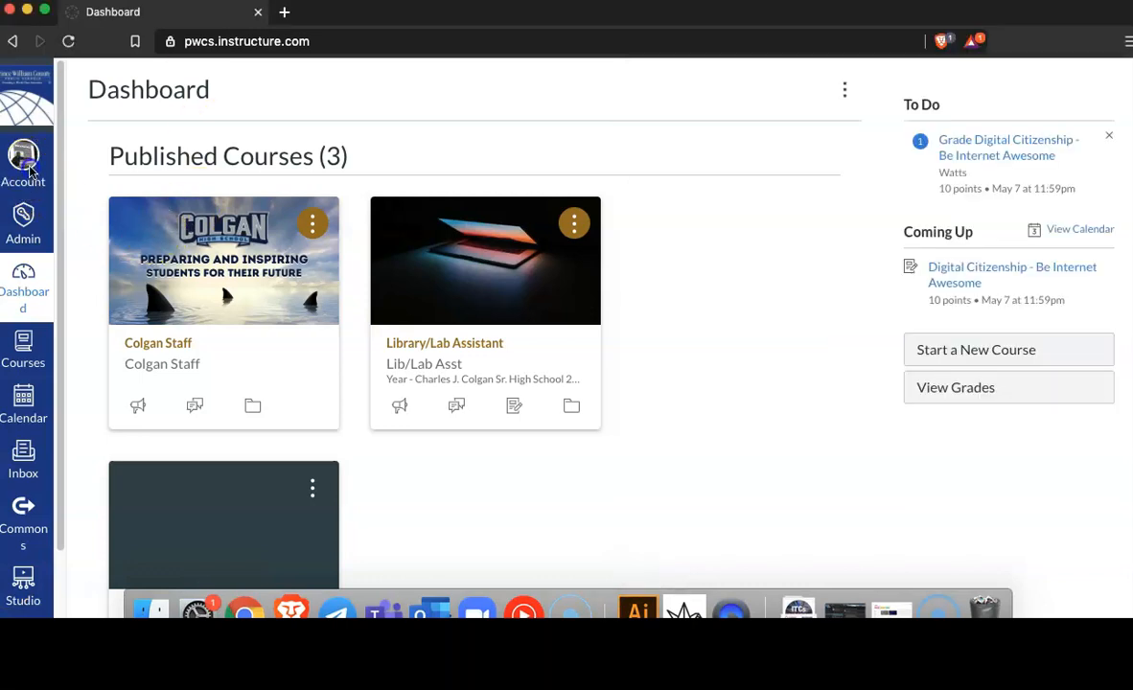
# From the Account menu, show the QR for Mobile Login code
pyautogui.click(23, 163)
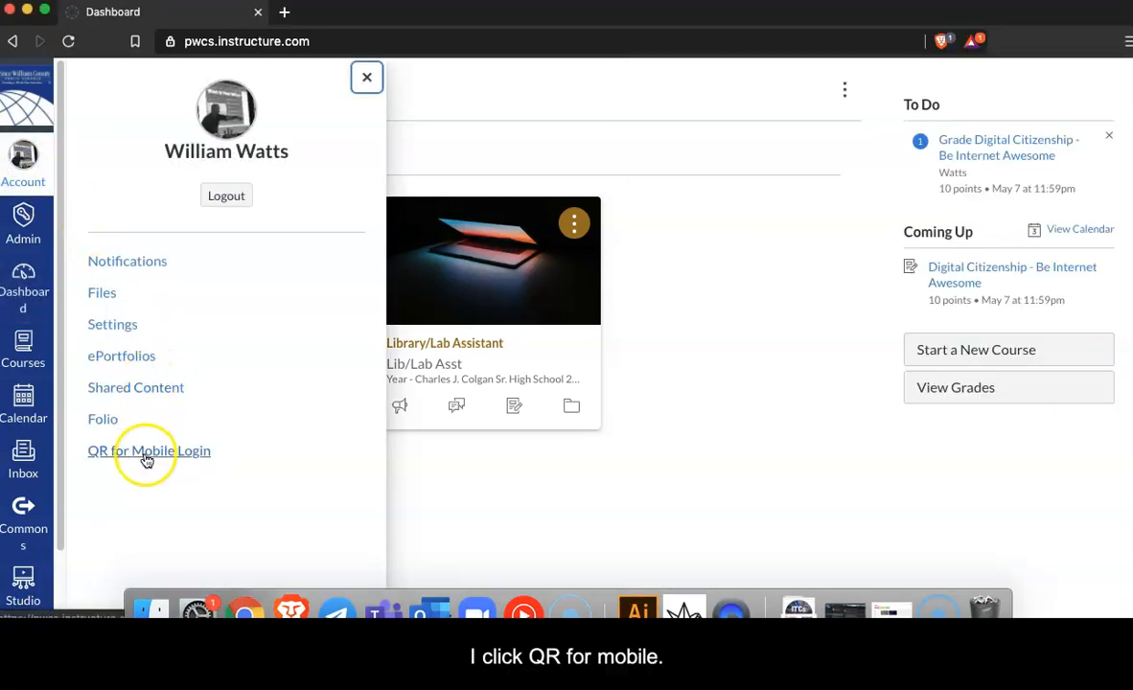
pyautogui.click(150, 450)
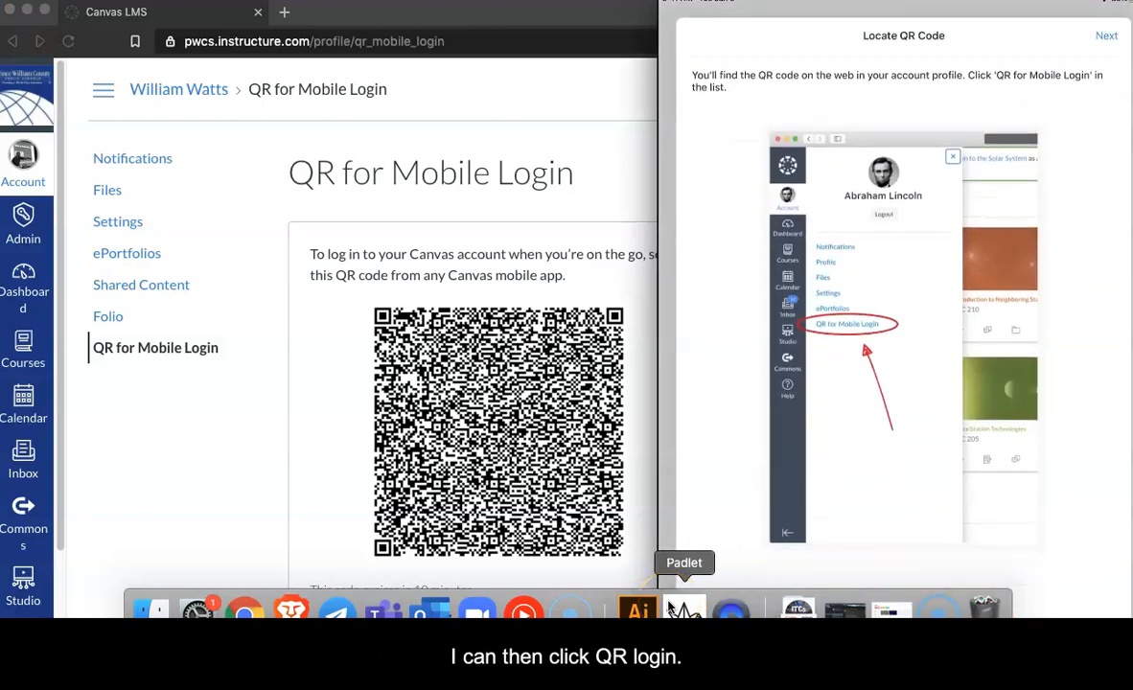
# Advance to the scanner and scan the on-screen QR code so the tablet shows the Courses list
pyautogui.click(1107, 34)
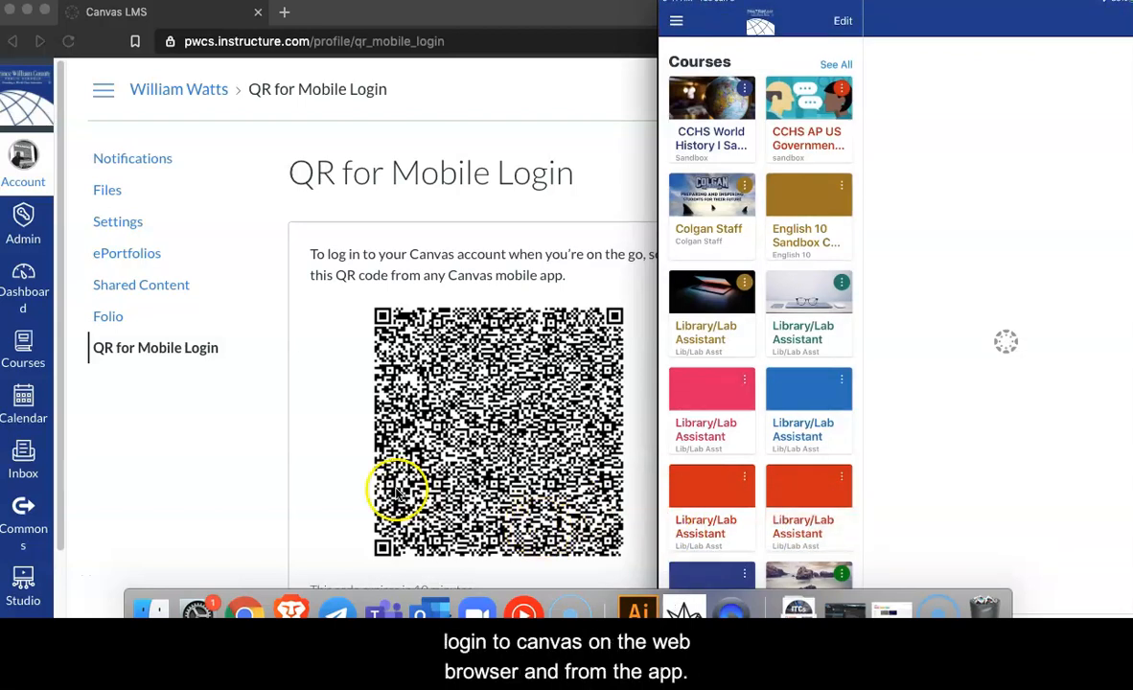
pyautogui.moveTo(35, 579)
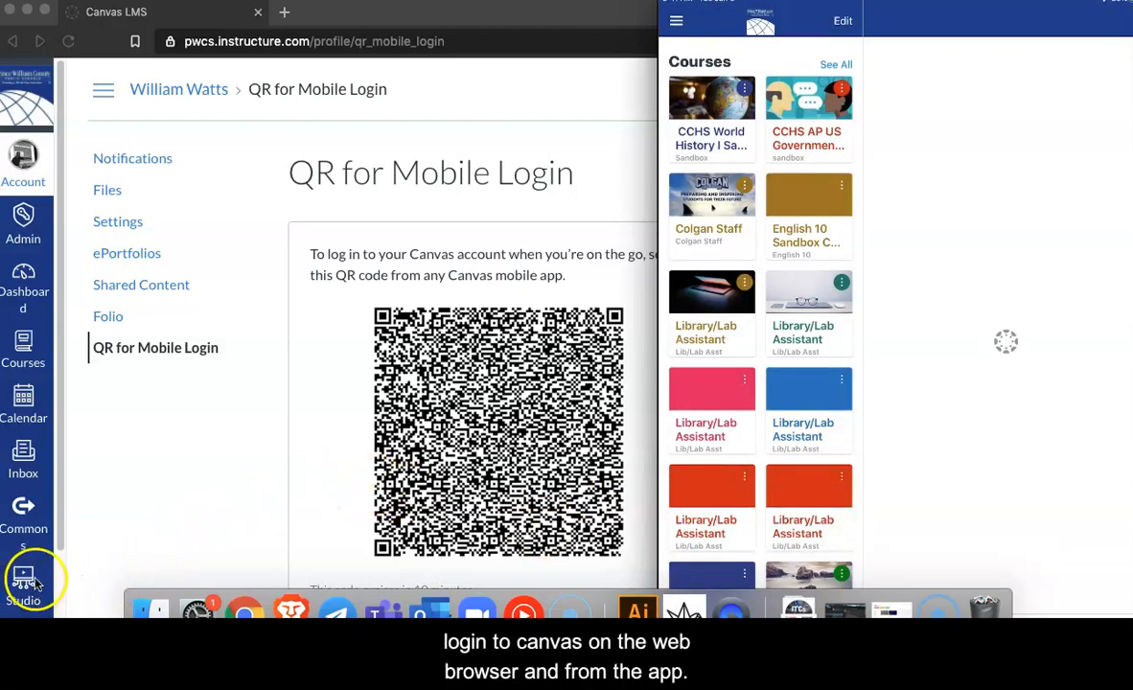